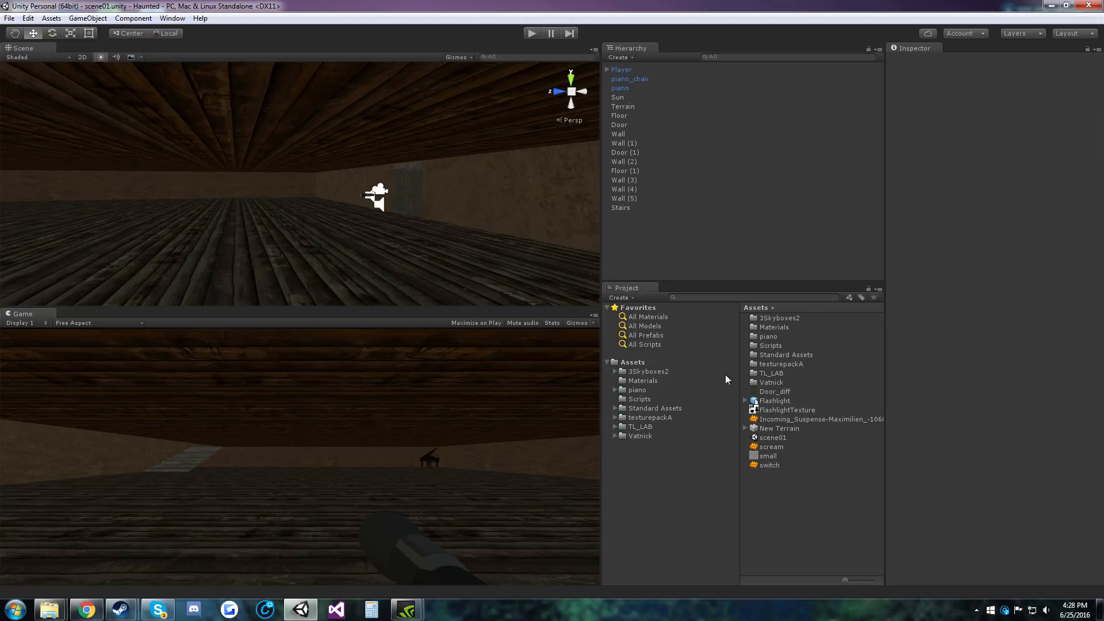
mouse_move(150, 126)
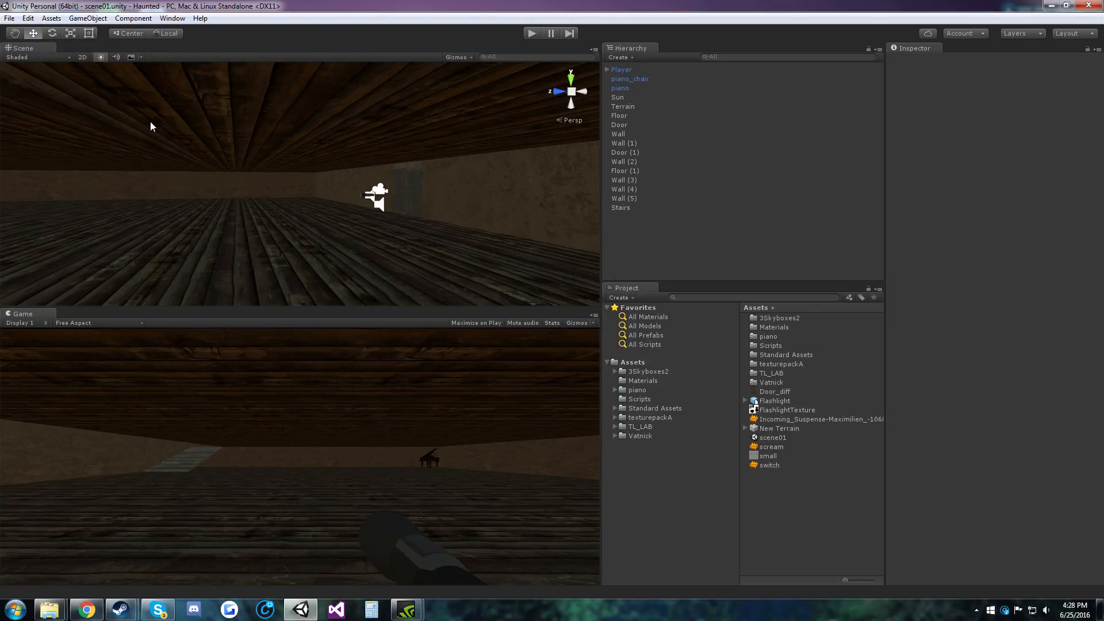
mouse_move(529, 278)
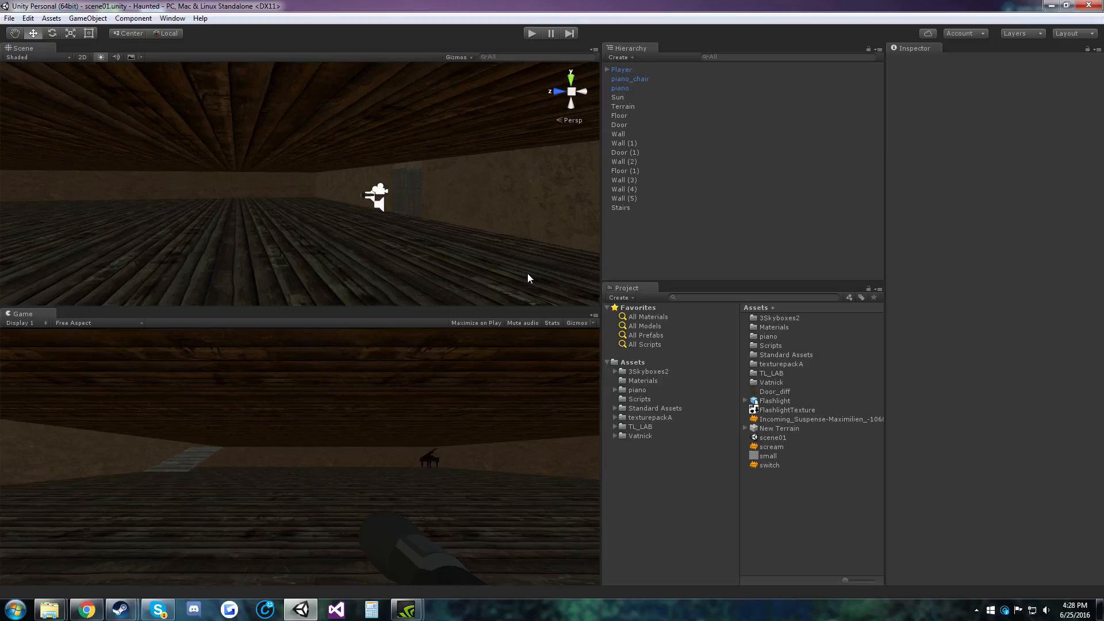
Close Unity and launch x64dbg.exe from the release\x64 folder.
click(85, 609)
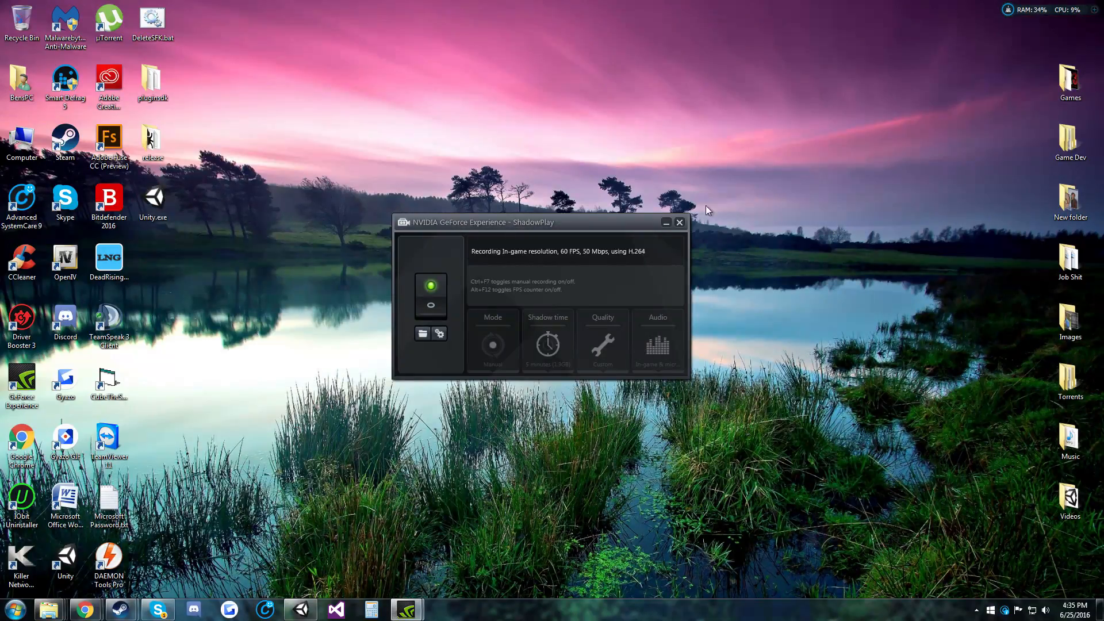
double_click(153, 141)
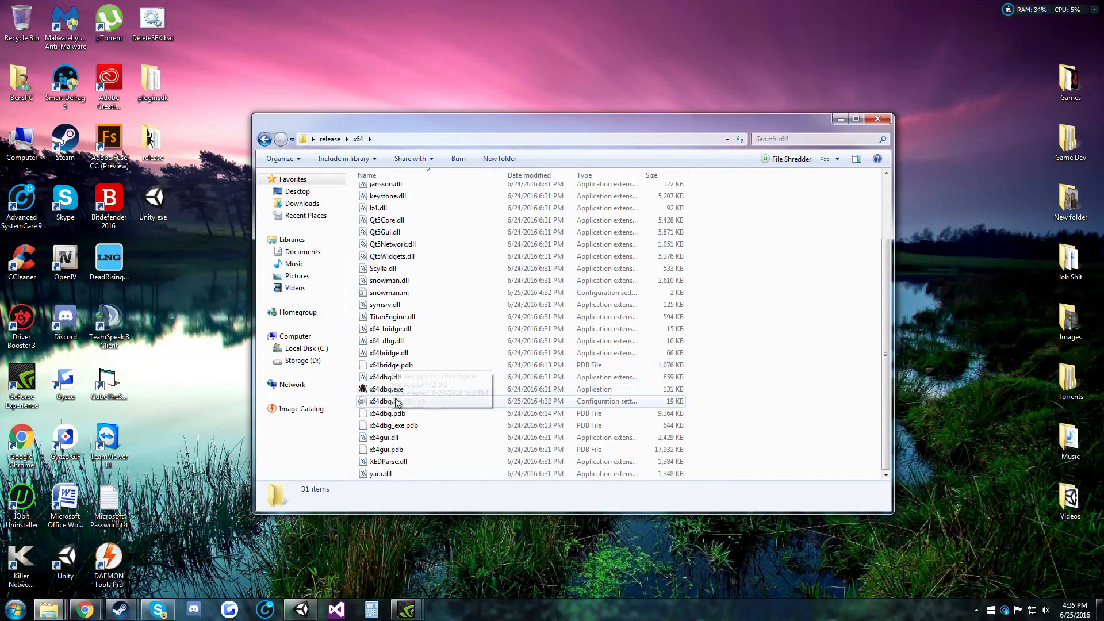
double_click(386, 389)
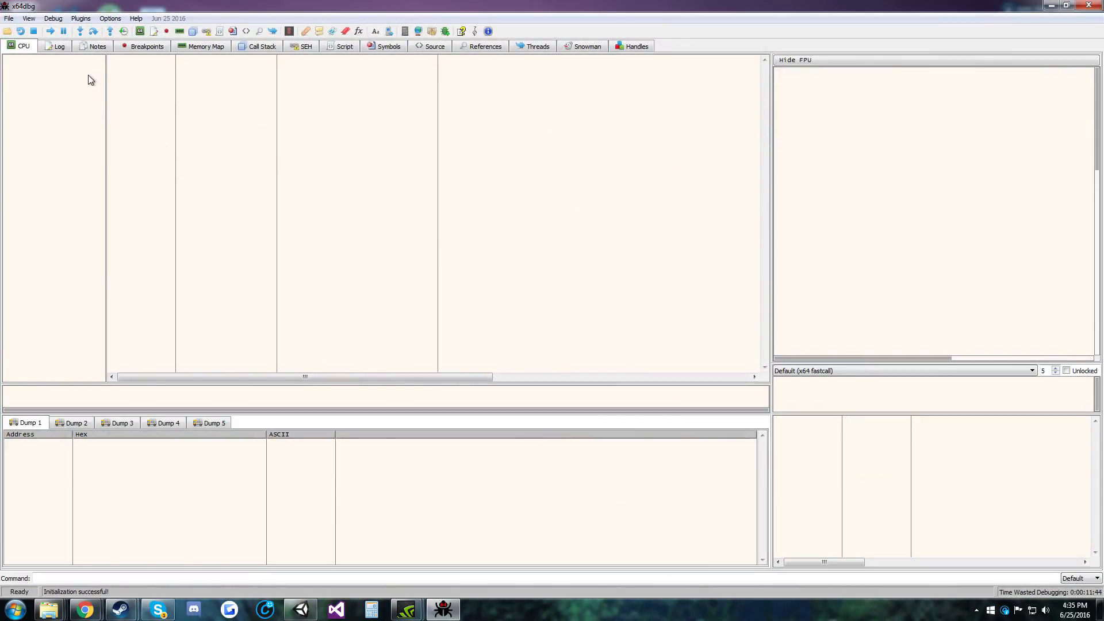
Load C:\Program Files\Unity\Editor\Unity.exe via File > Open, pausing at the system breakpoint.
click(9, 17)
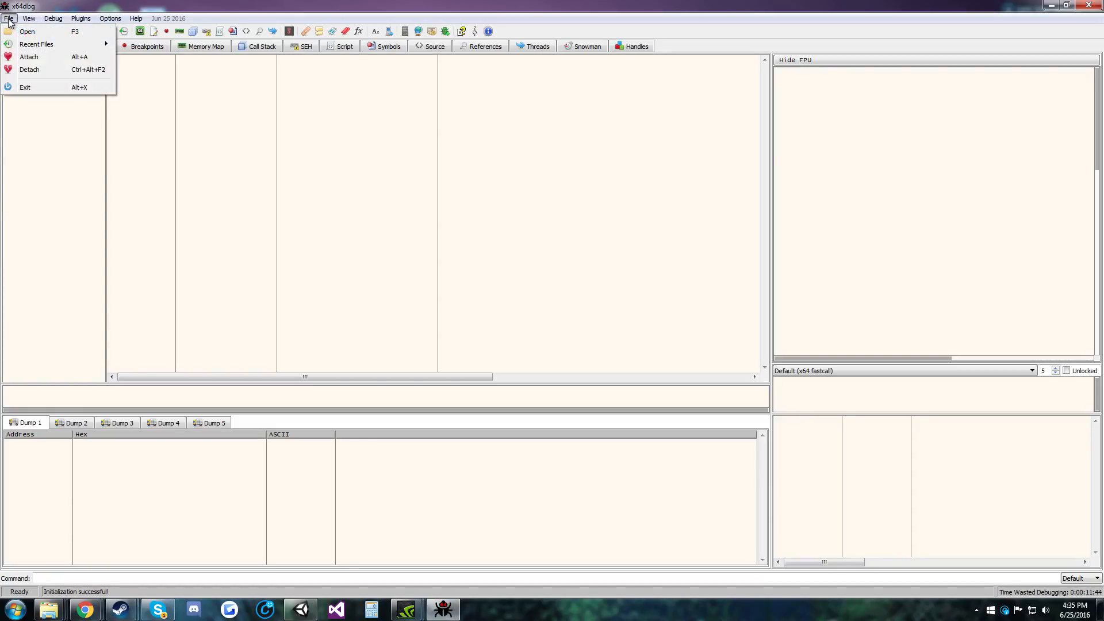
click(27, 31)
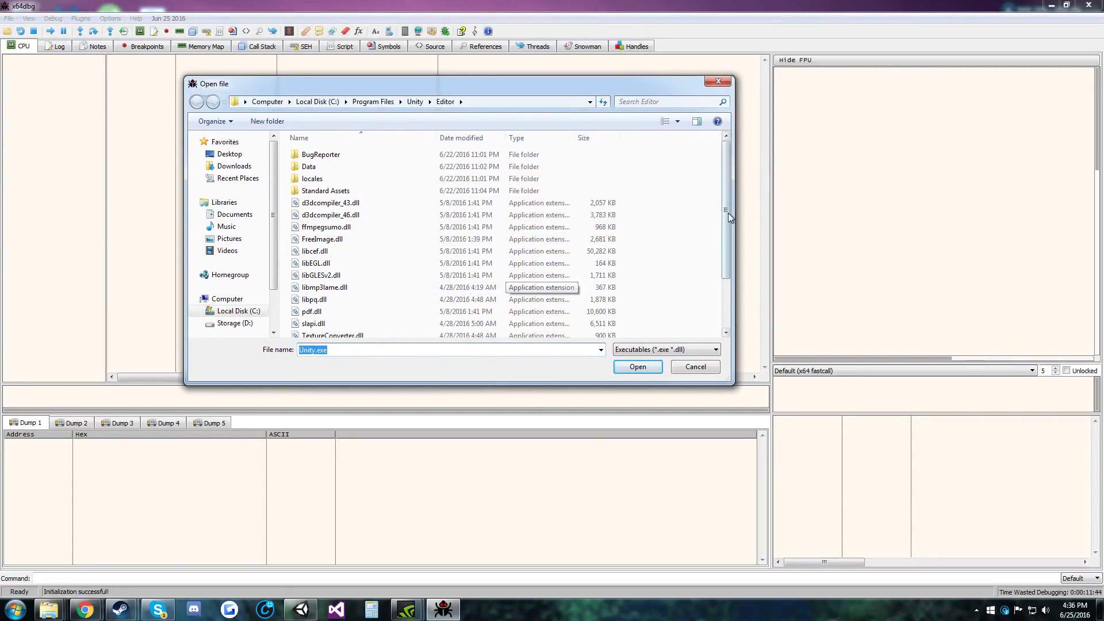
scroll(down, 3)
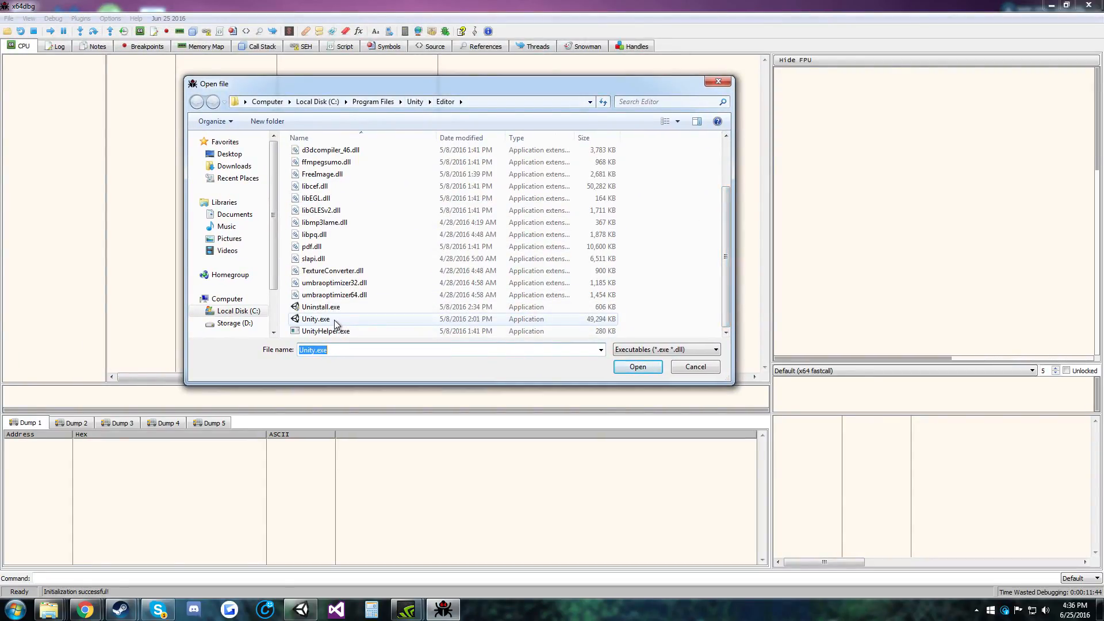
click(637, 366)
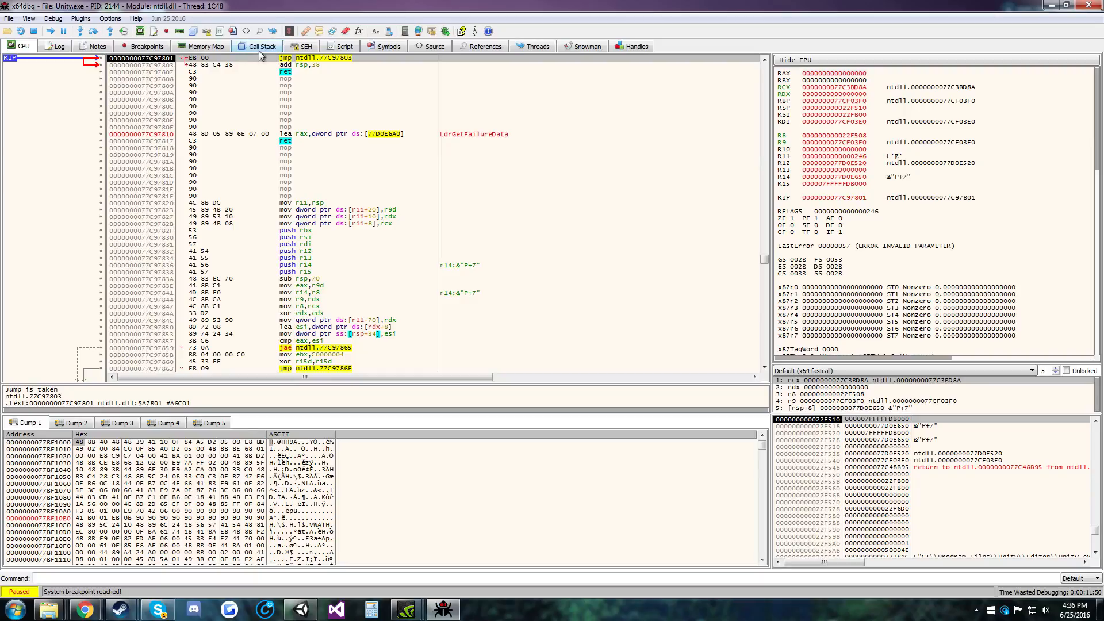
Find GetSkinIdx in unity.exe's symbol list and follow it in the disassembler.
click(388, 46)
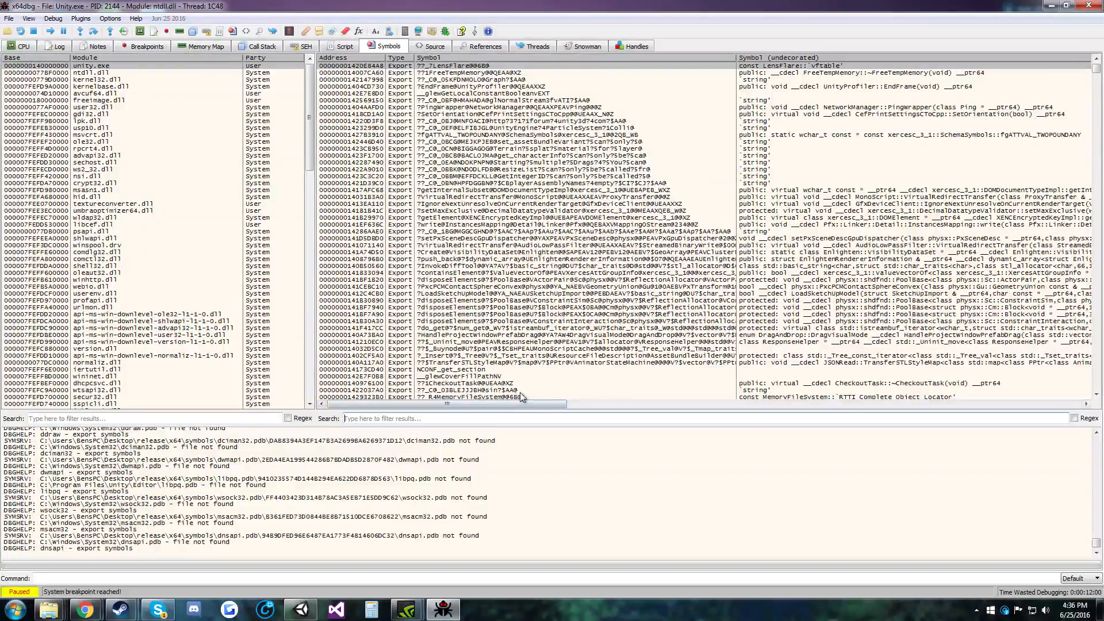
text(g)
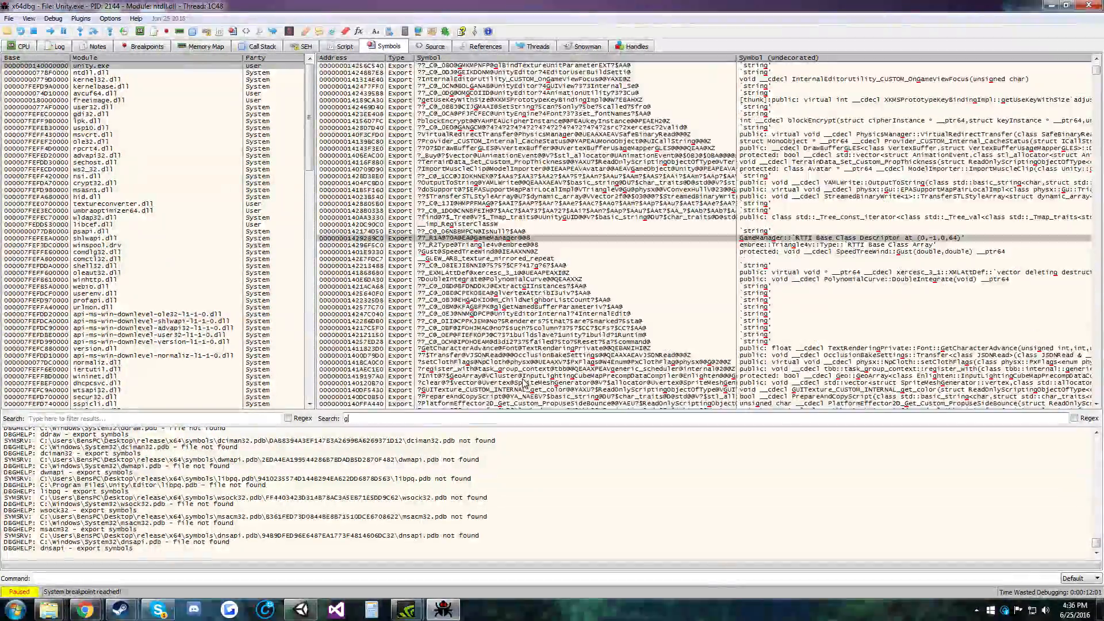
text(et)
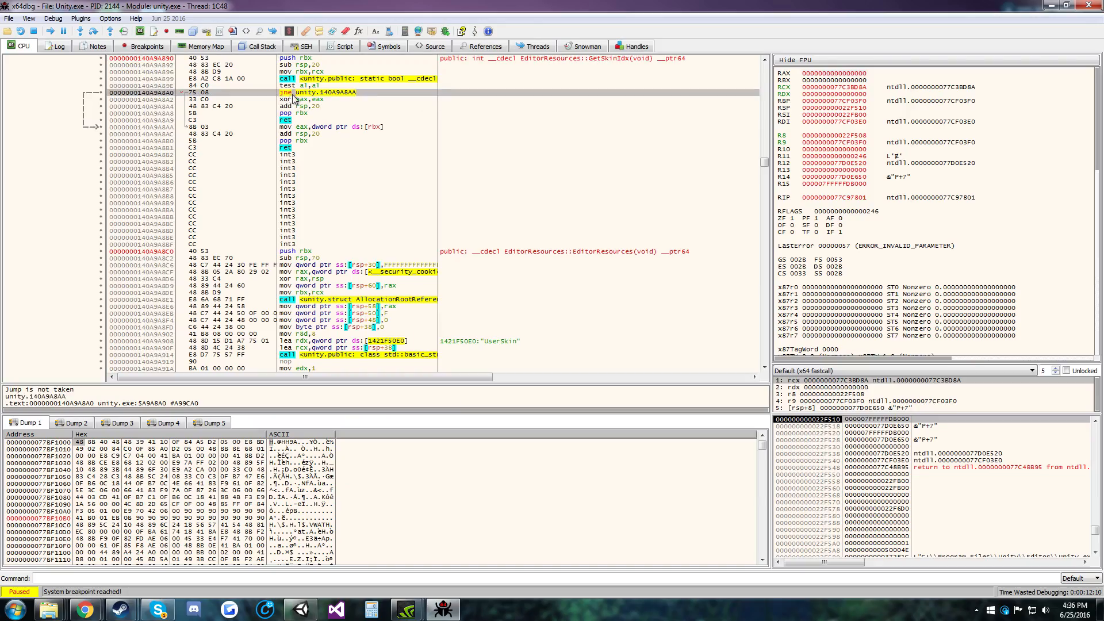
mouse_move(310, 95)
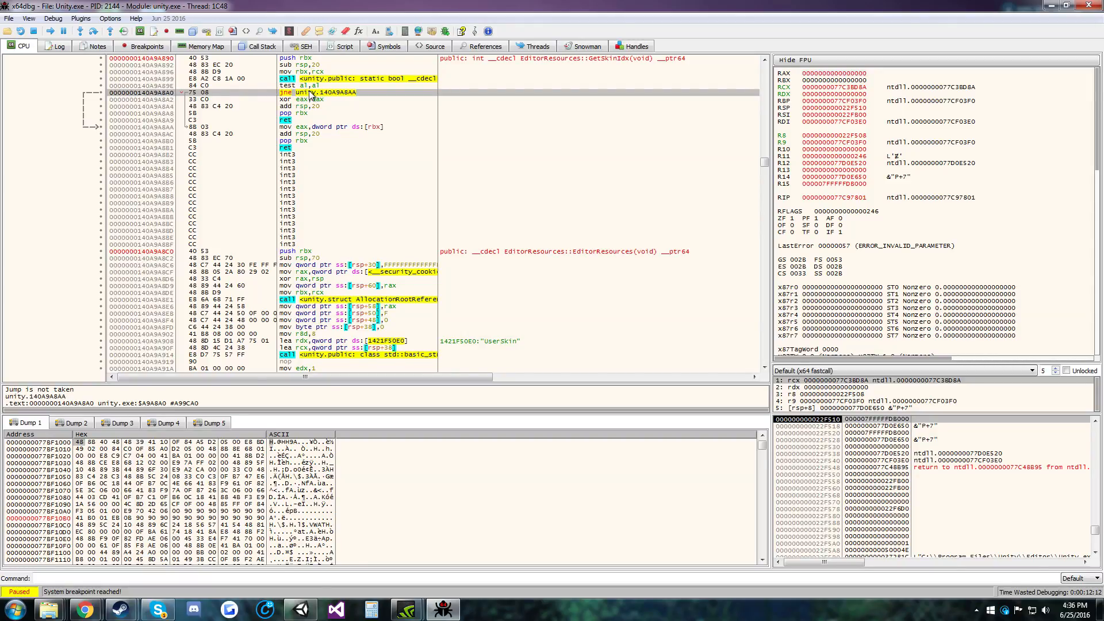
Reassemble the jne in GetSkinIdx as je 0x140a9a8aa.
double_click(317, 92)
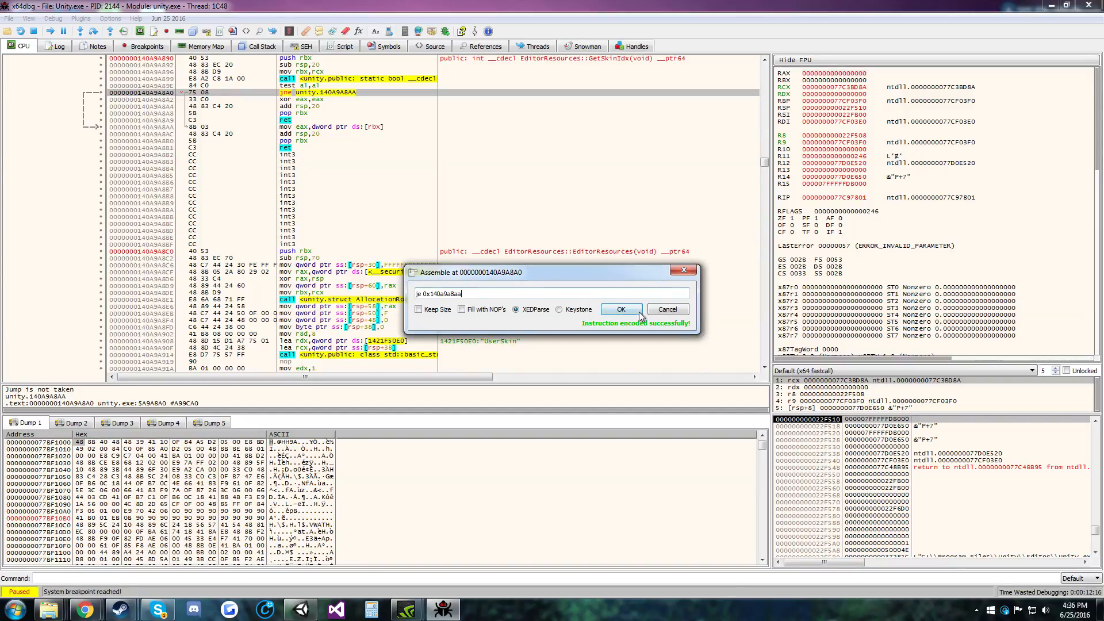
click(621, 309)
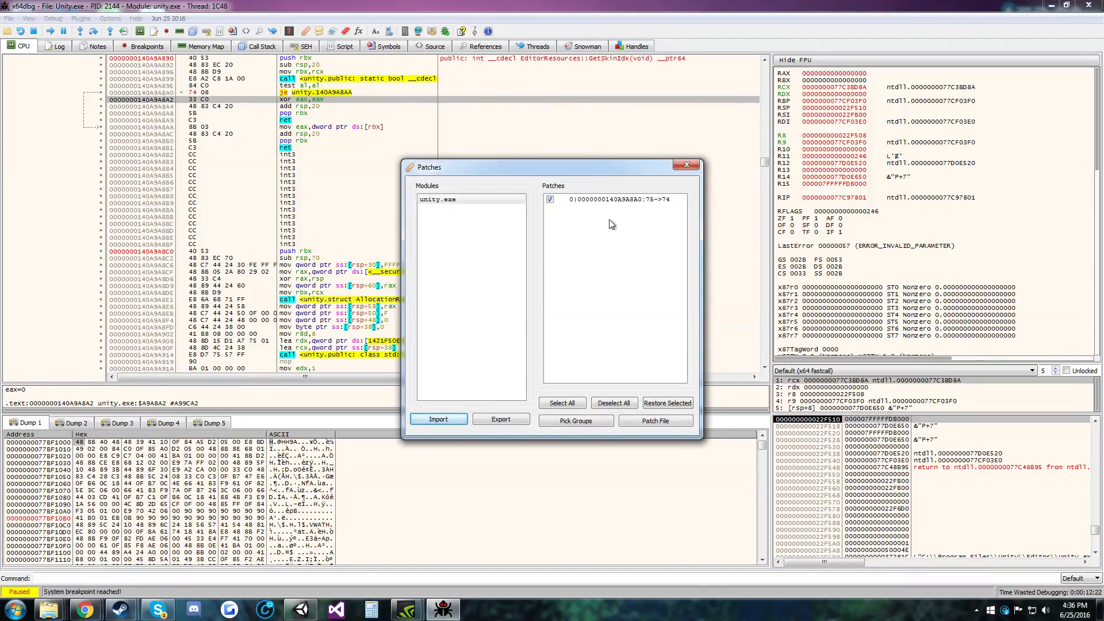
Write the patched file as Unity.exe on the Desktop, confirming the replacement.
click(501, 419)
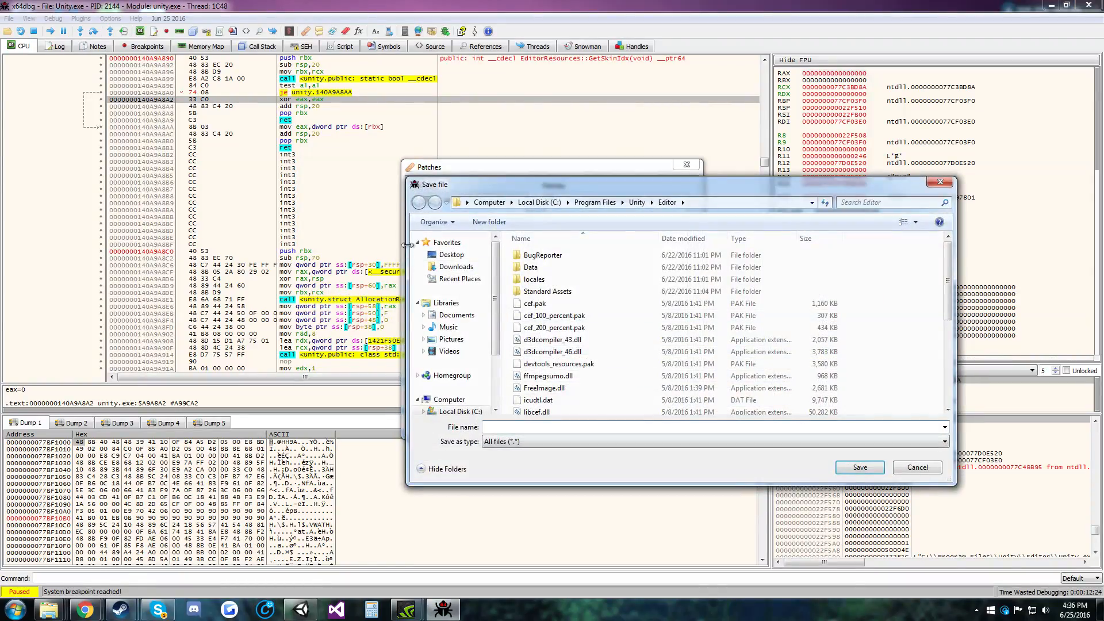
click(451, 254)
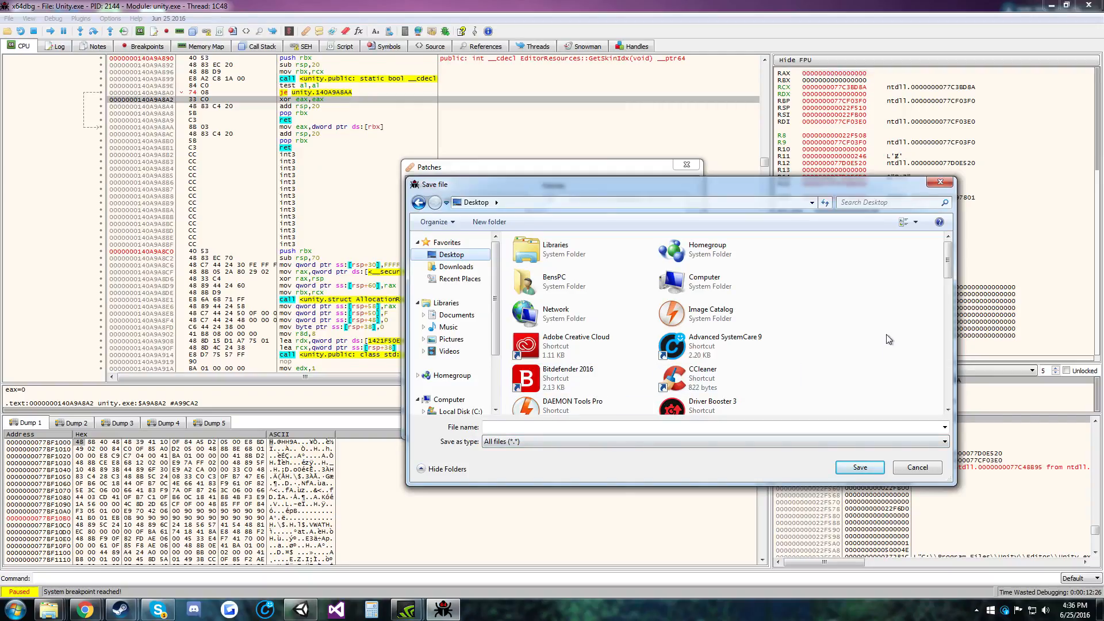
scroll(down, 3)
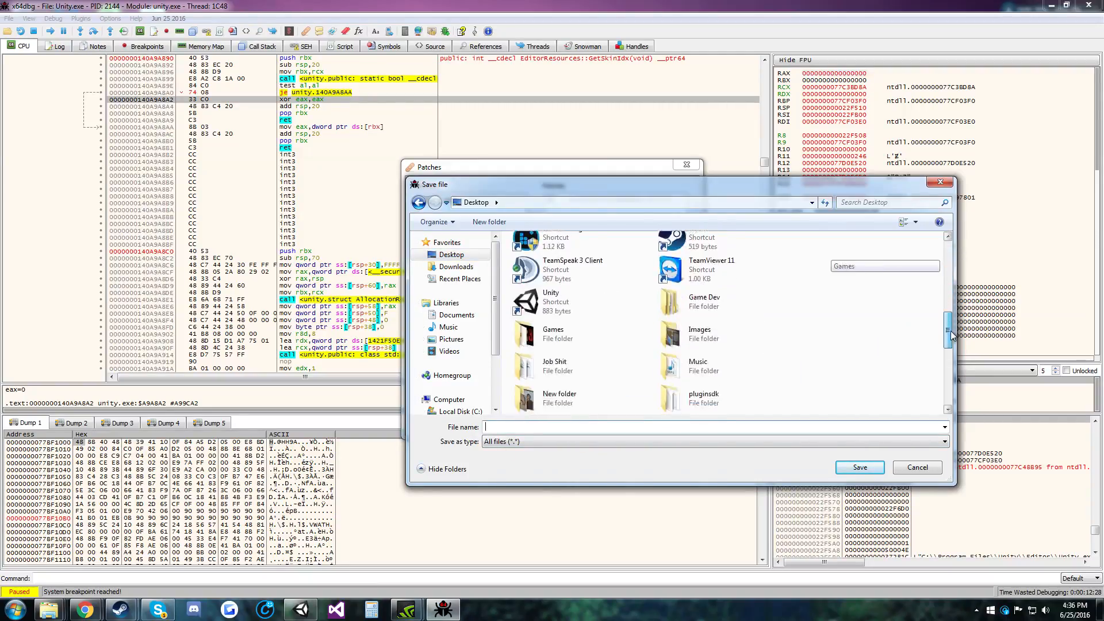
text(Un)
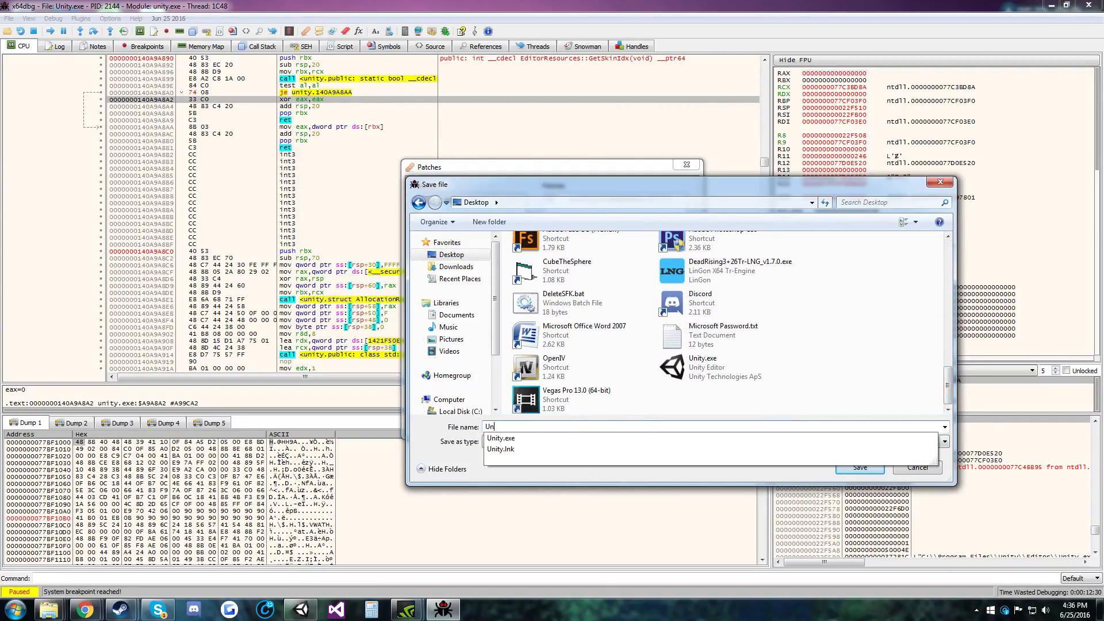
text(ity.exe)
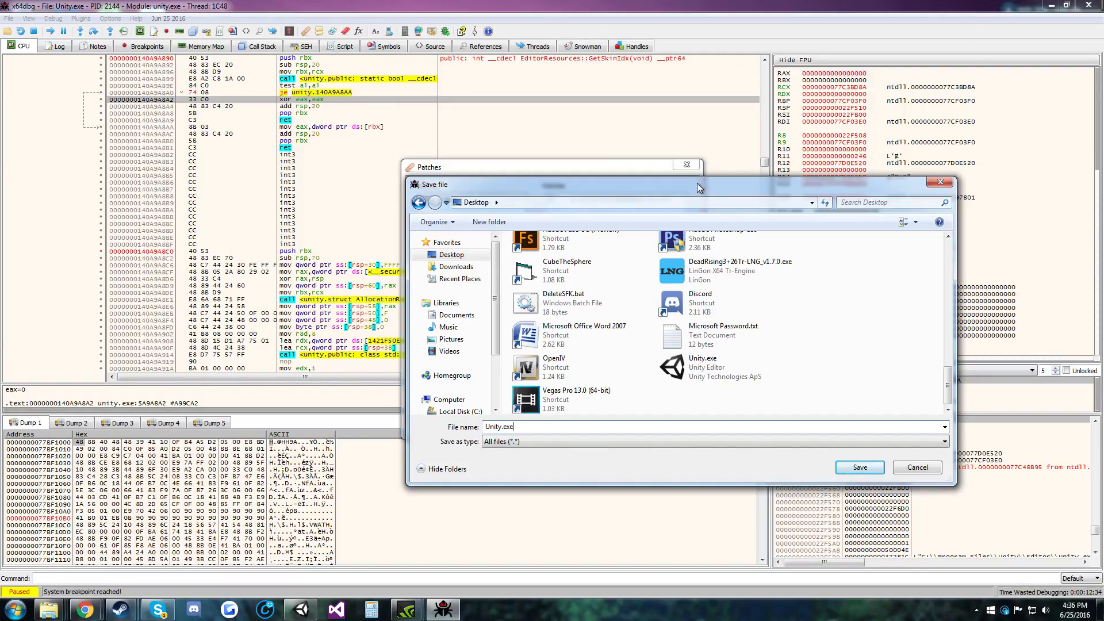
click(859, 467)
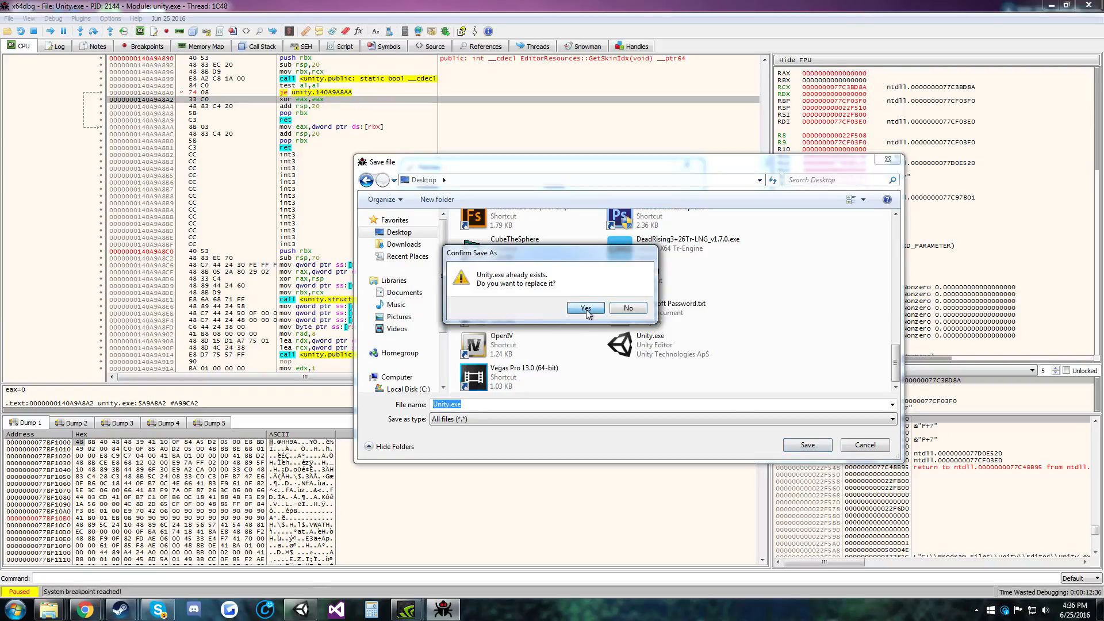
click(585, 308)
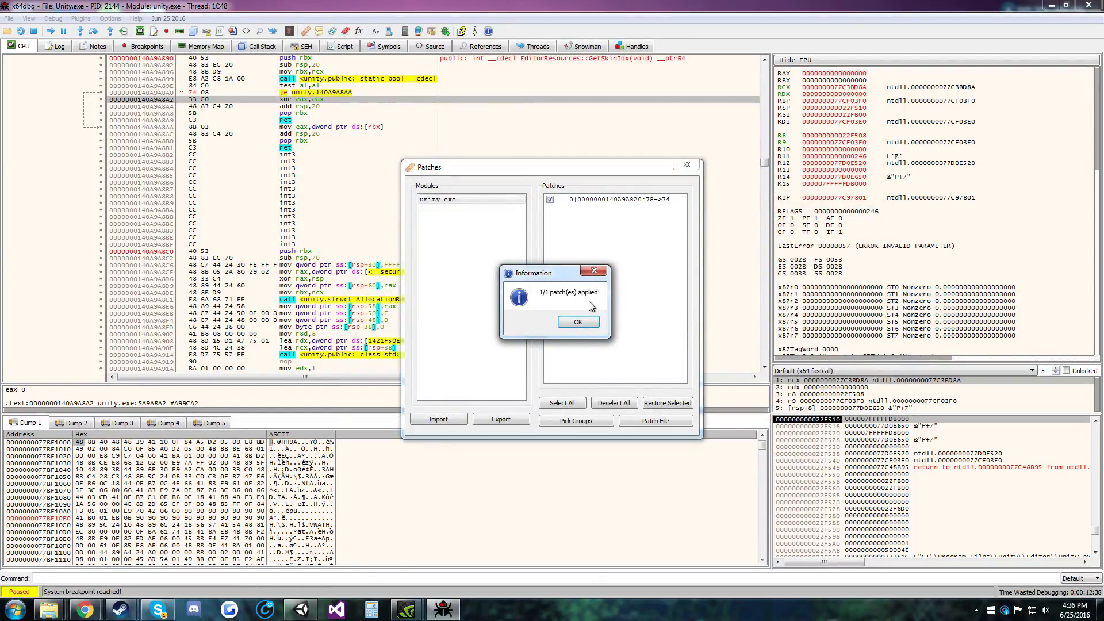
click(577, 322)
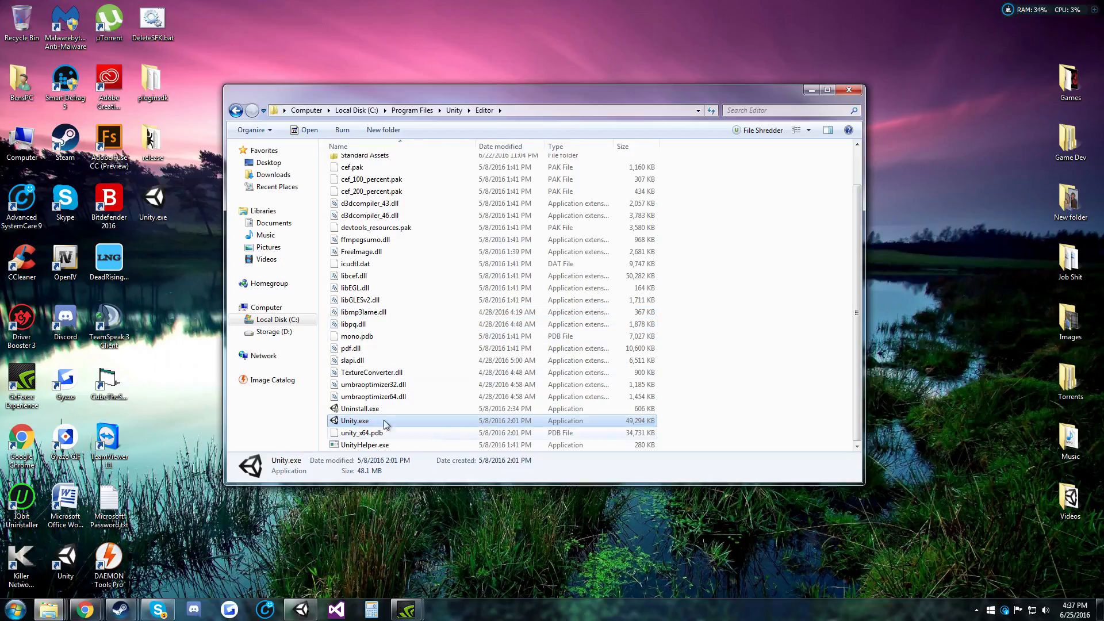
Keep the original as UnityOLD.exe, put the patched Unity.exe in the Editor folder and relaunch Unity.
click(354, 420)
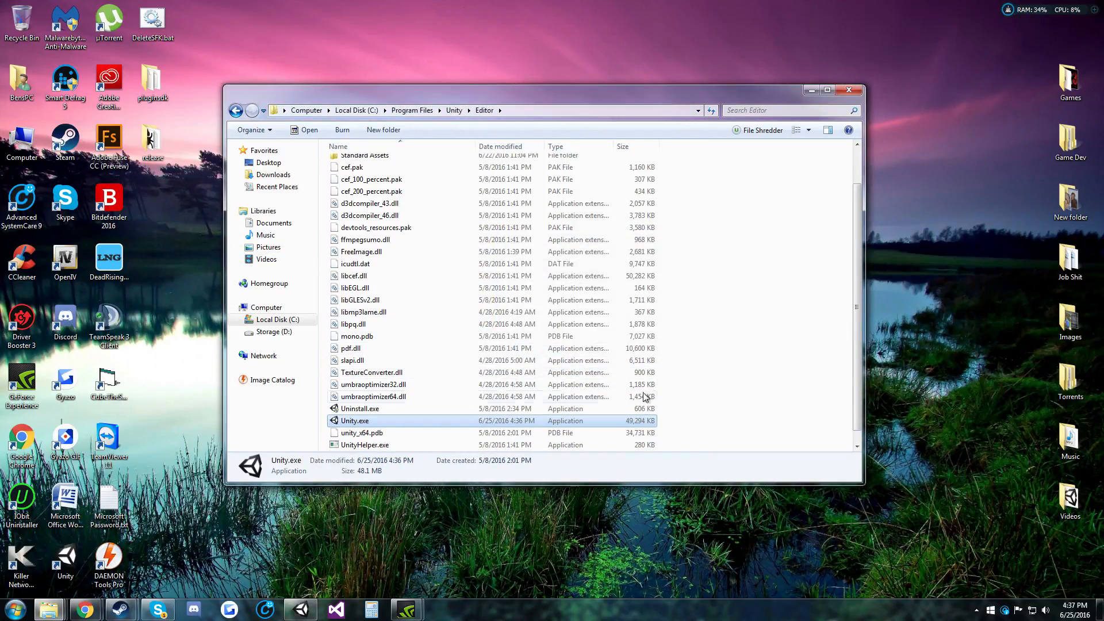
double_click(355, 420)
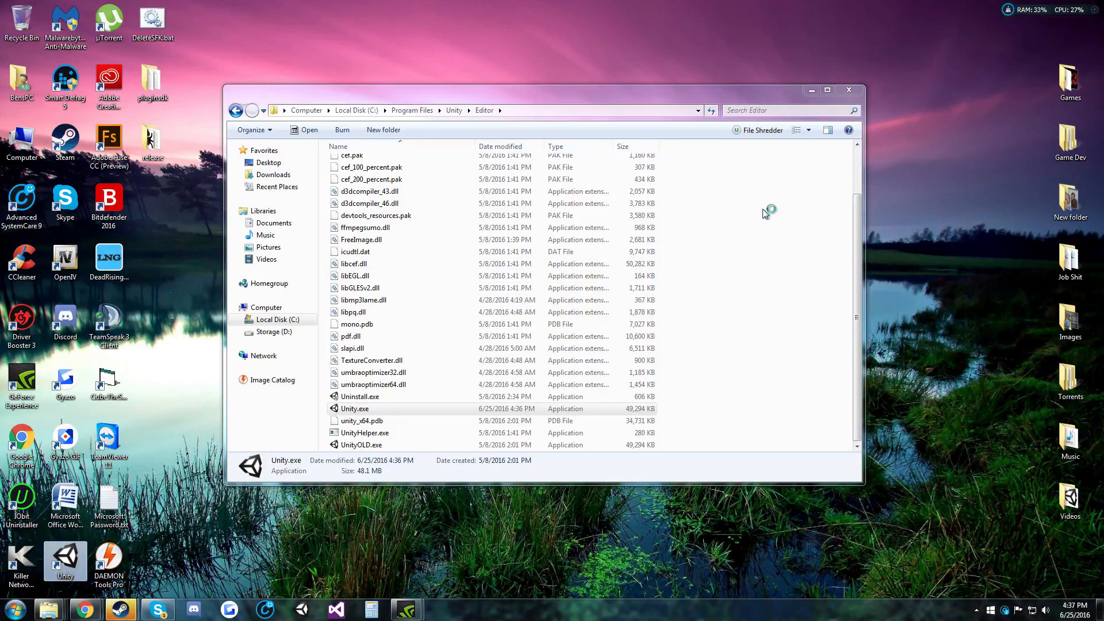
double_click(354, 409)
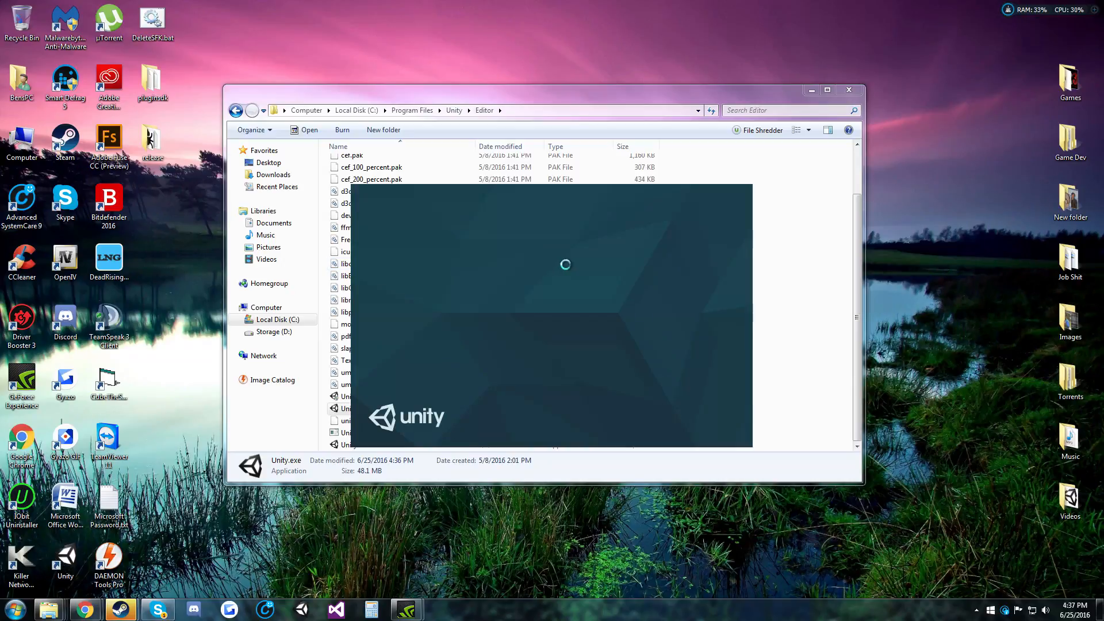